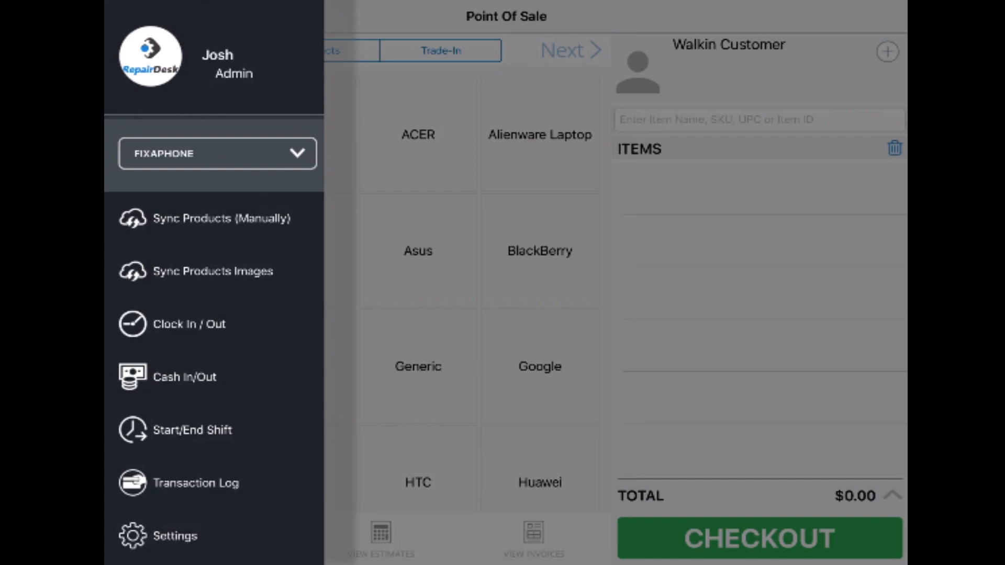
Leave the POS screen for the app's Settings and its Printers page.
click(175, 536)
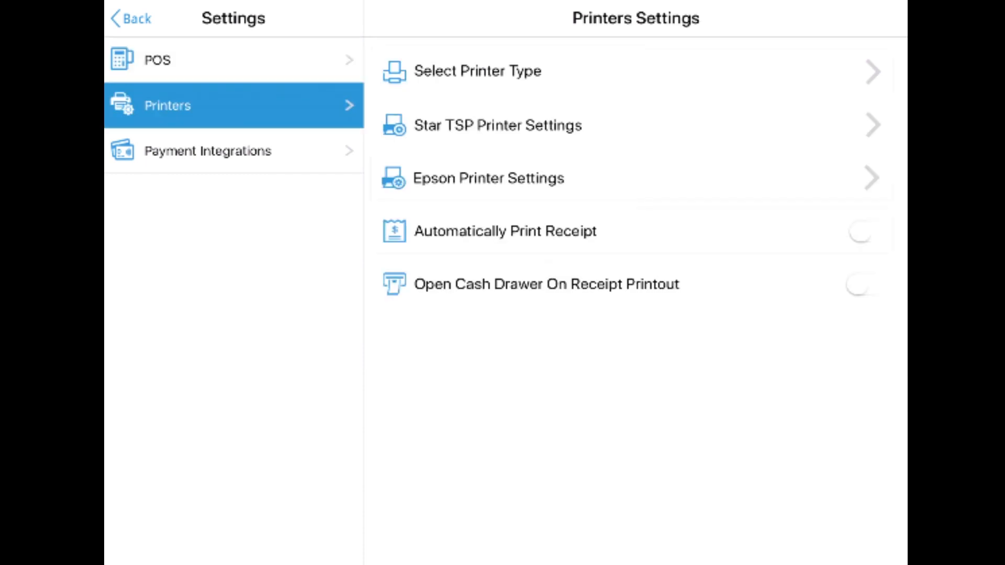
Search Epson printers and select the TM-T88VI as the receipt printer.
click(489, 178)
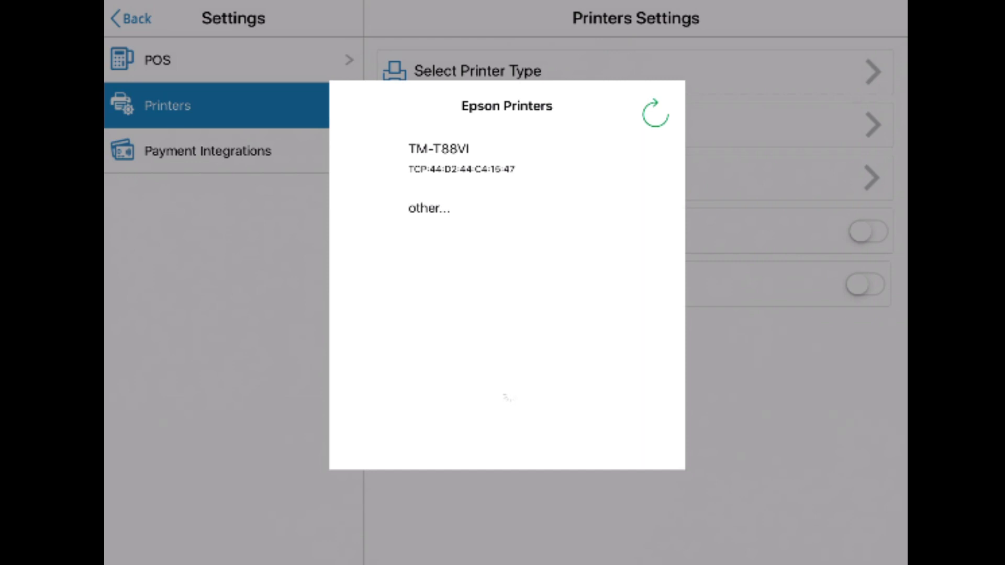
click(506, 159)
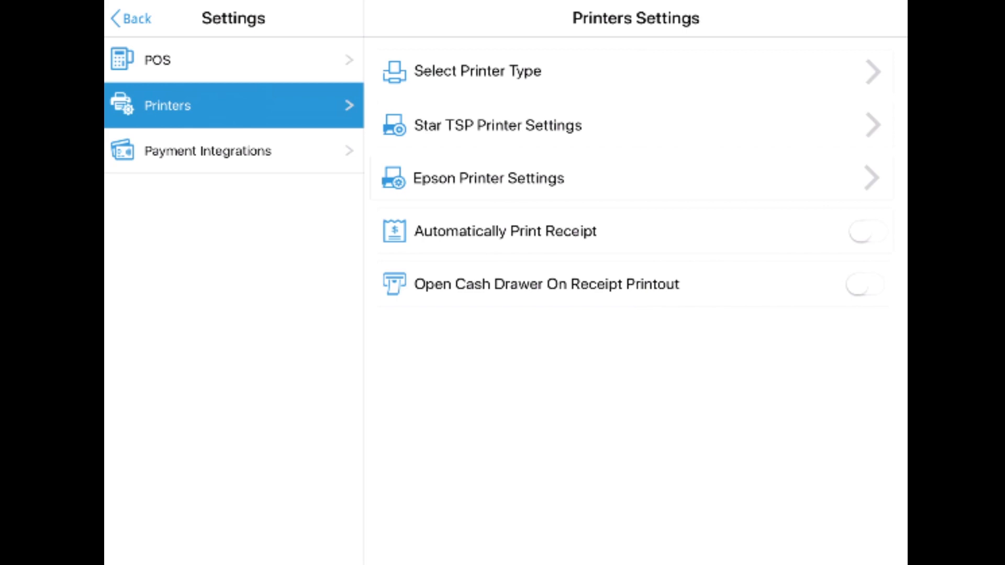
Switch on Automatically Print Receipt, leaving the cash drawer option off.
click(866, 231)
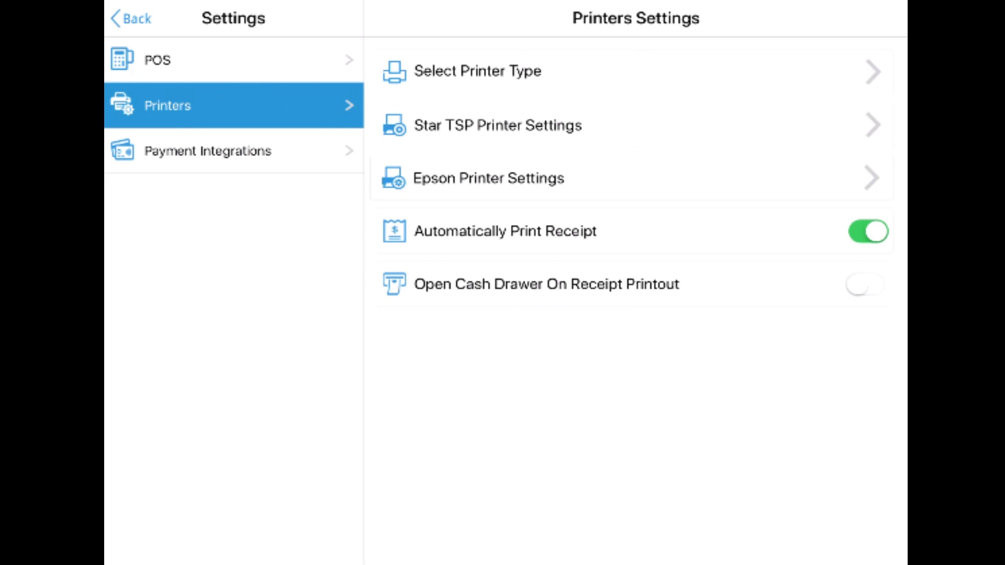